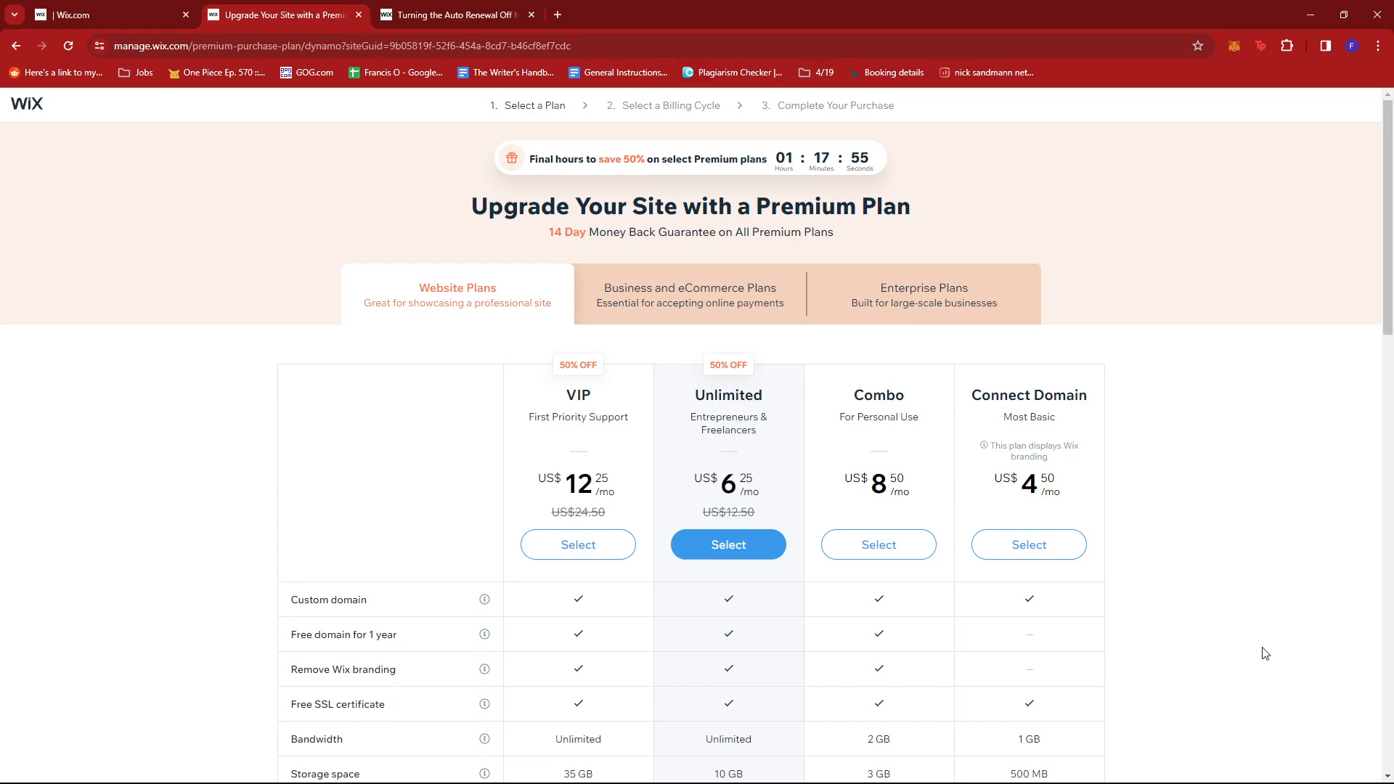
# Scroll through the premium plan comparison table and return to the site dashboard
pyautogui.scroll(-3)
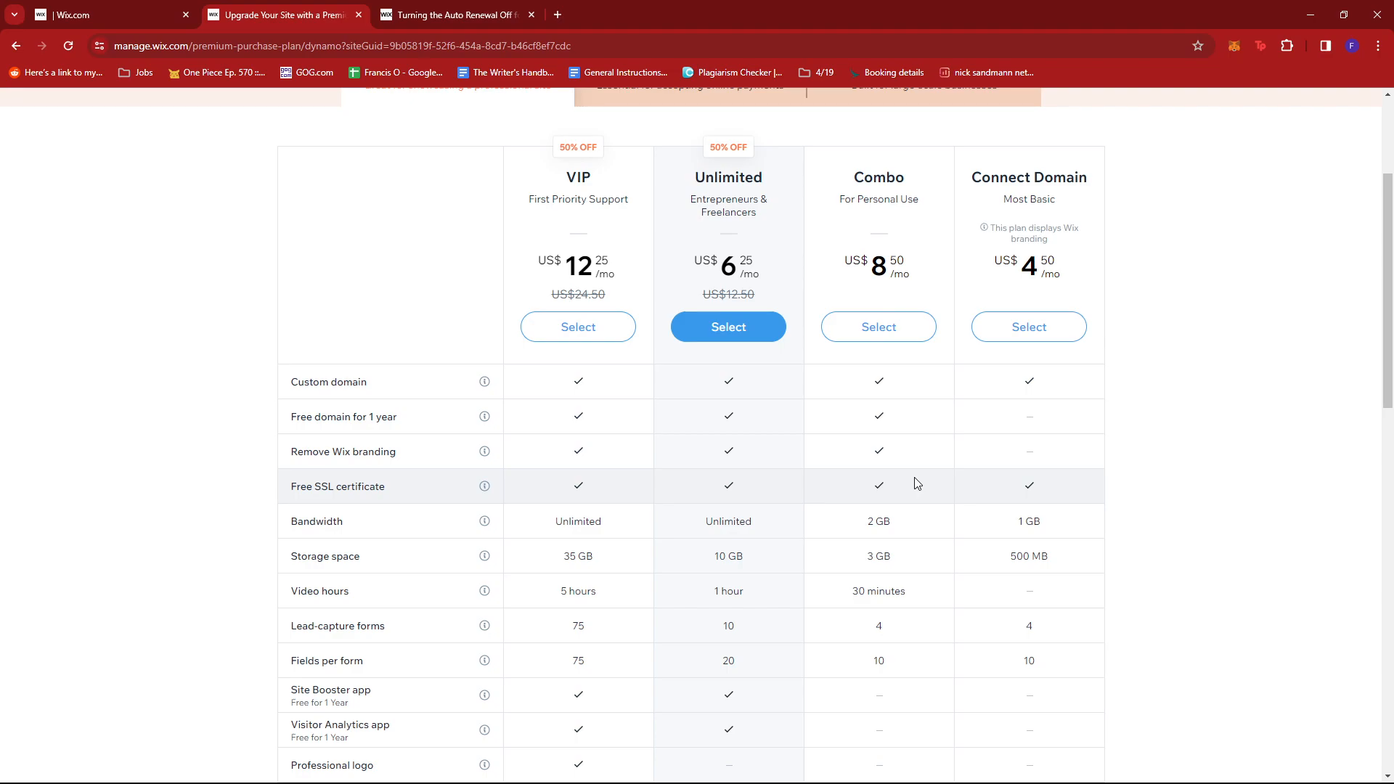
pyautogui.moveTo(1037, 493)
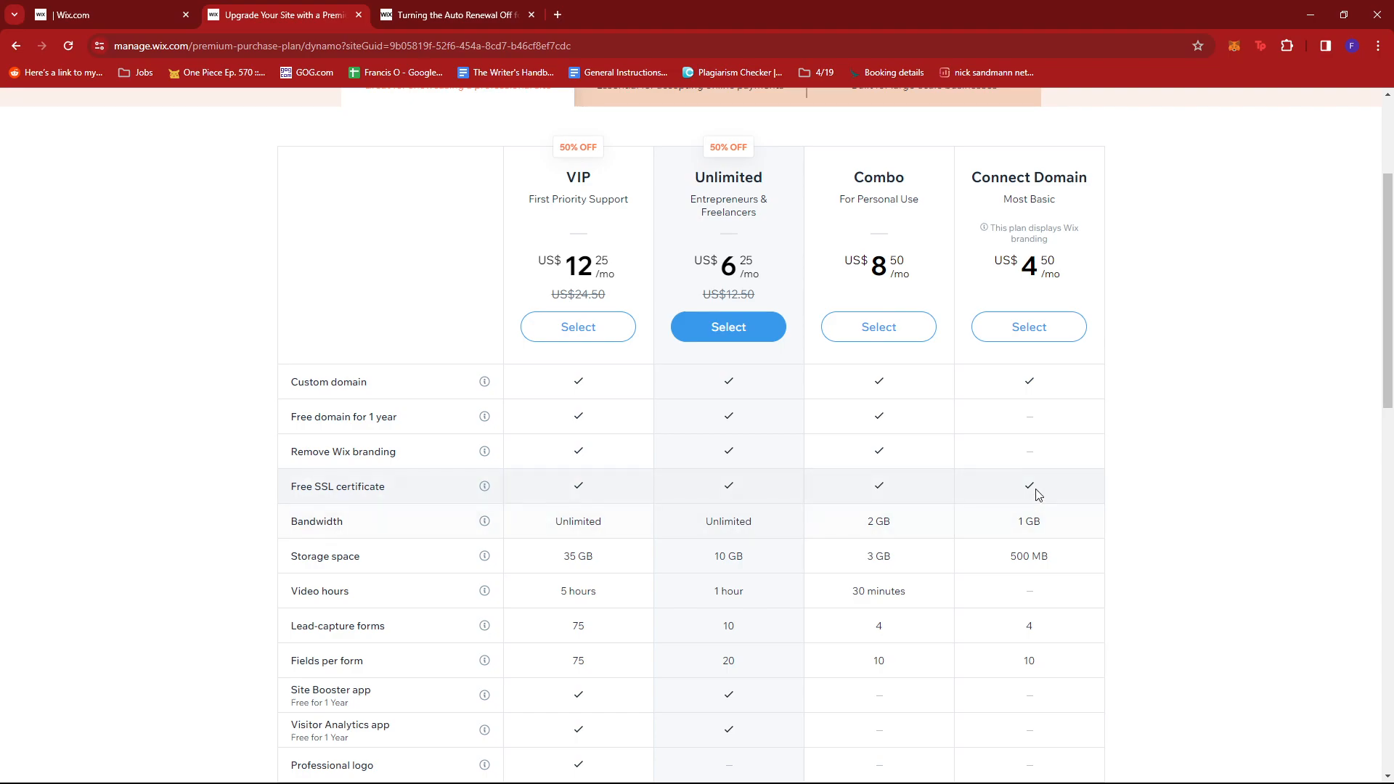
pyautogui.scroll(3)
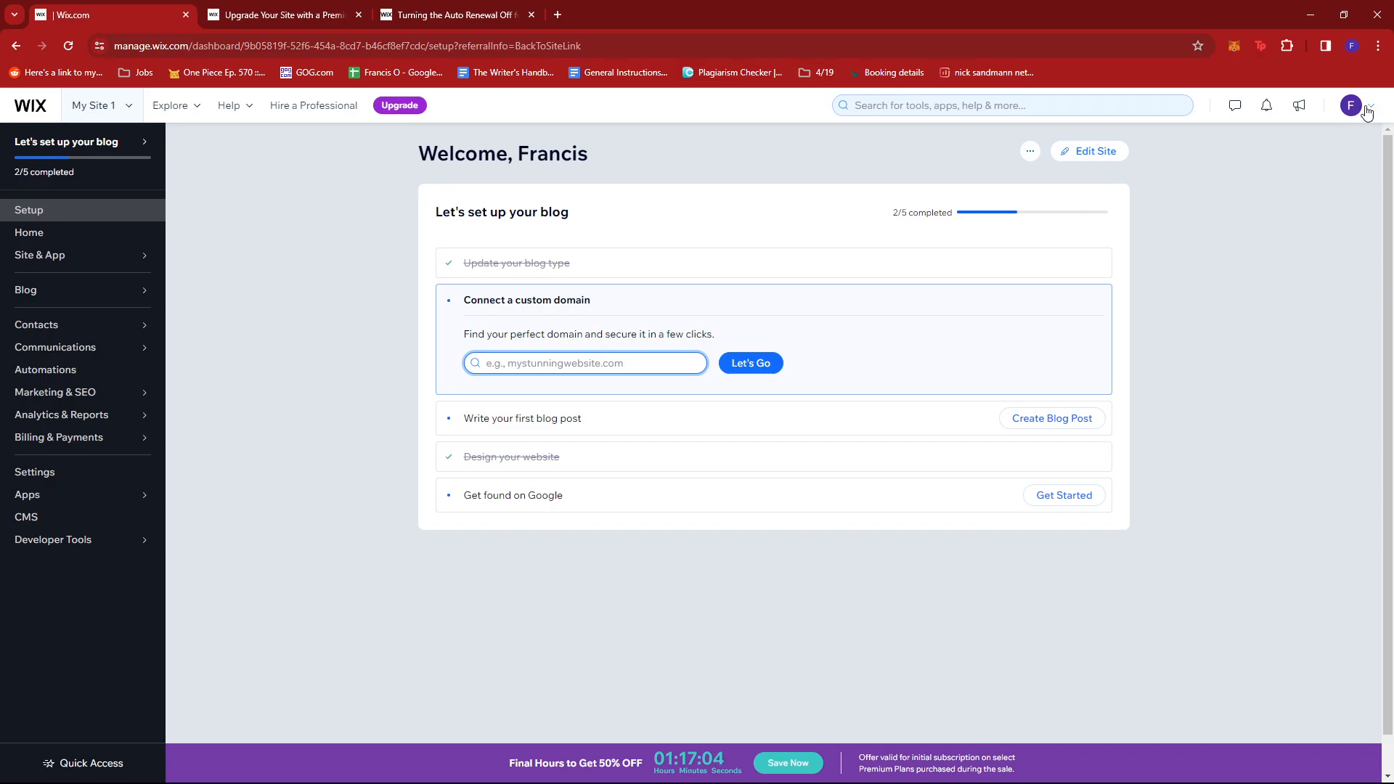
# Choose Premium Subscriptions from the profile avatar's account menu
pyautogui.click(1350, 105)
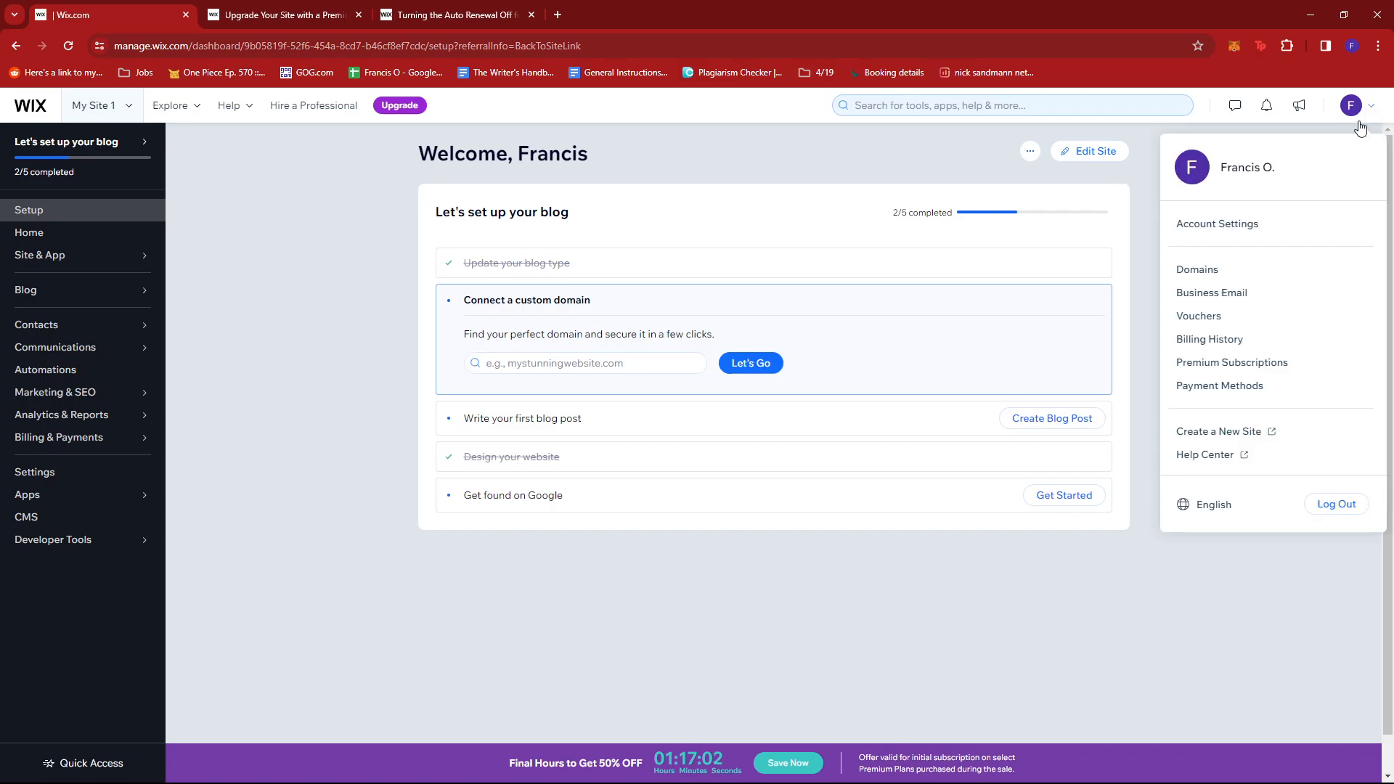
pyautogui.moveTo(1231, 363)
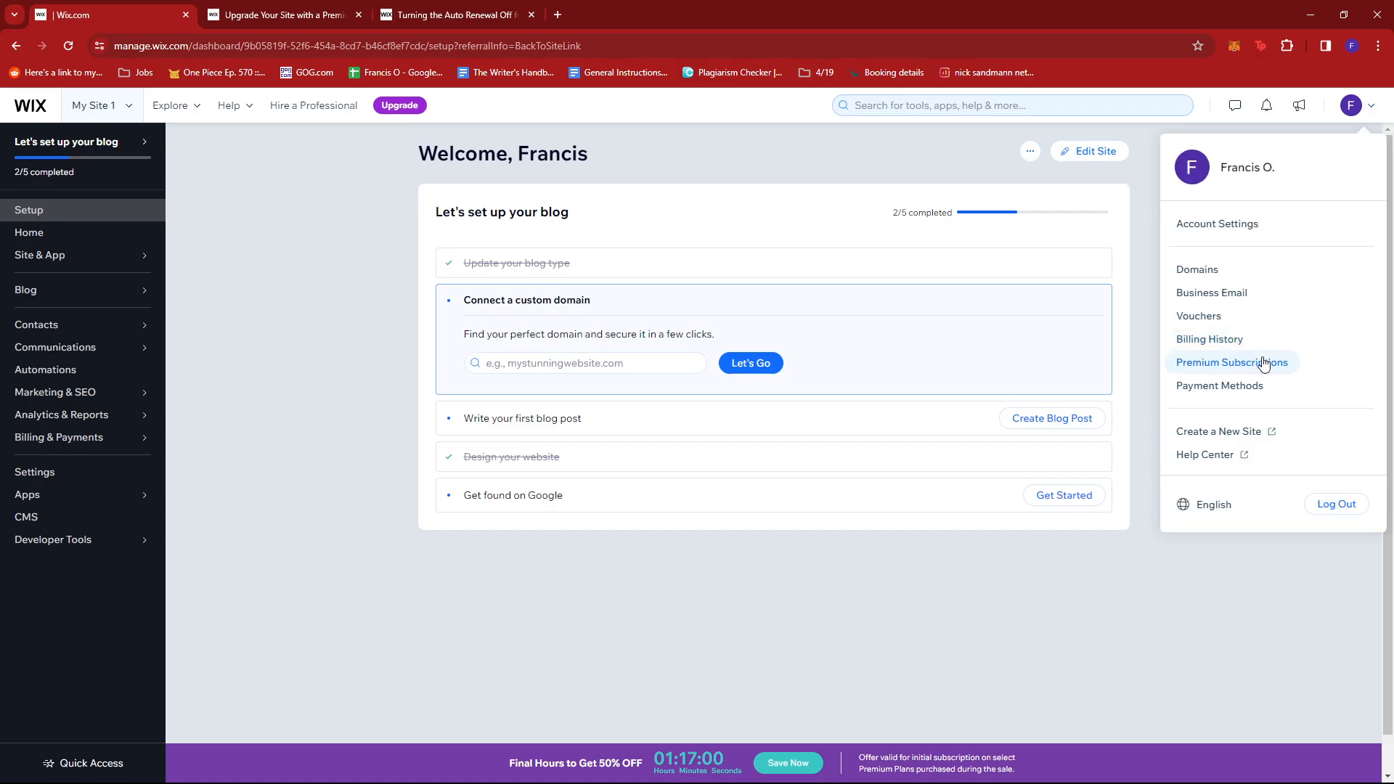
pyautogui.click(1231, 362)
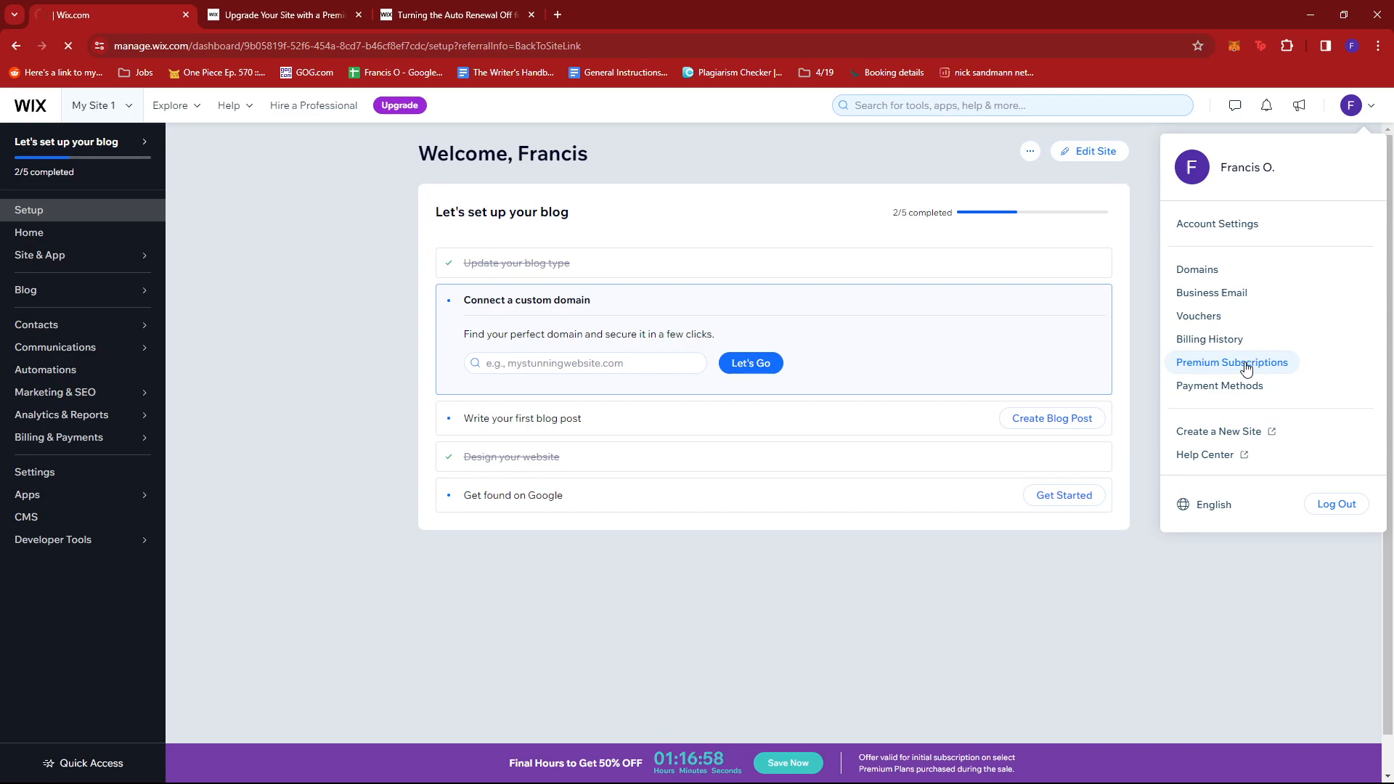
pyautogui.click(1232, 362)
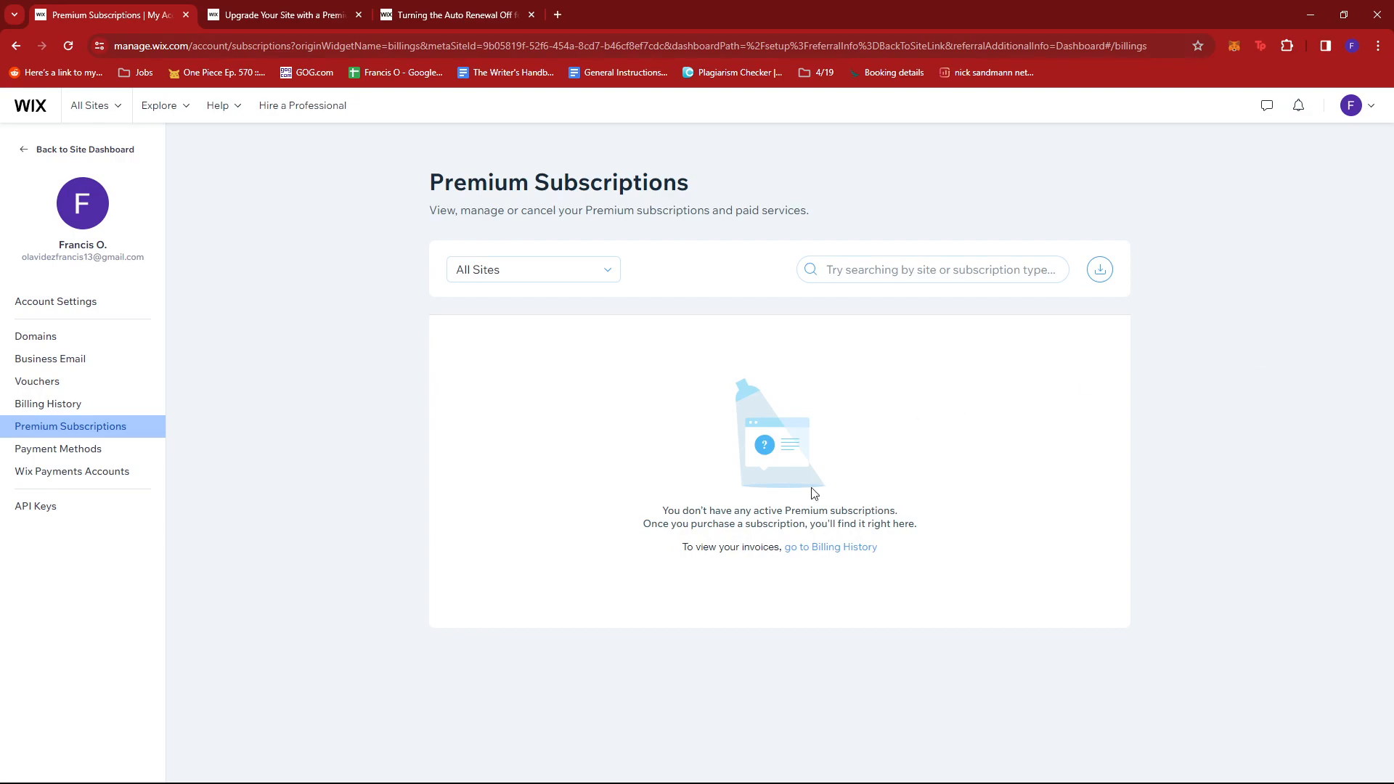
pyautogui.moveTo(844, 498)
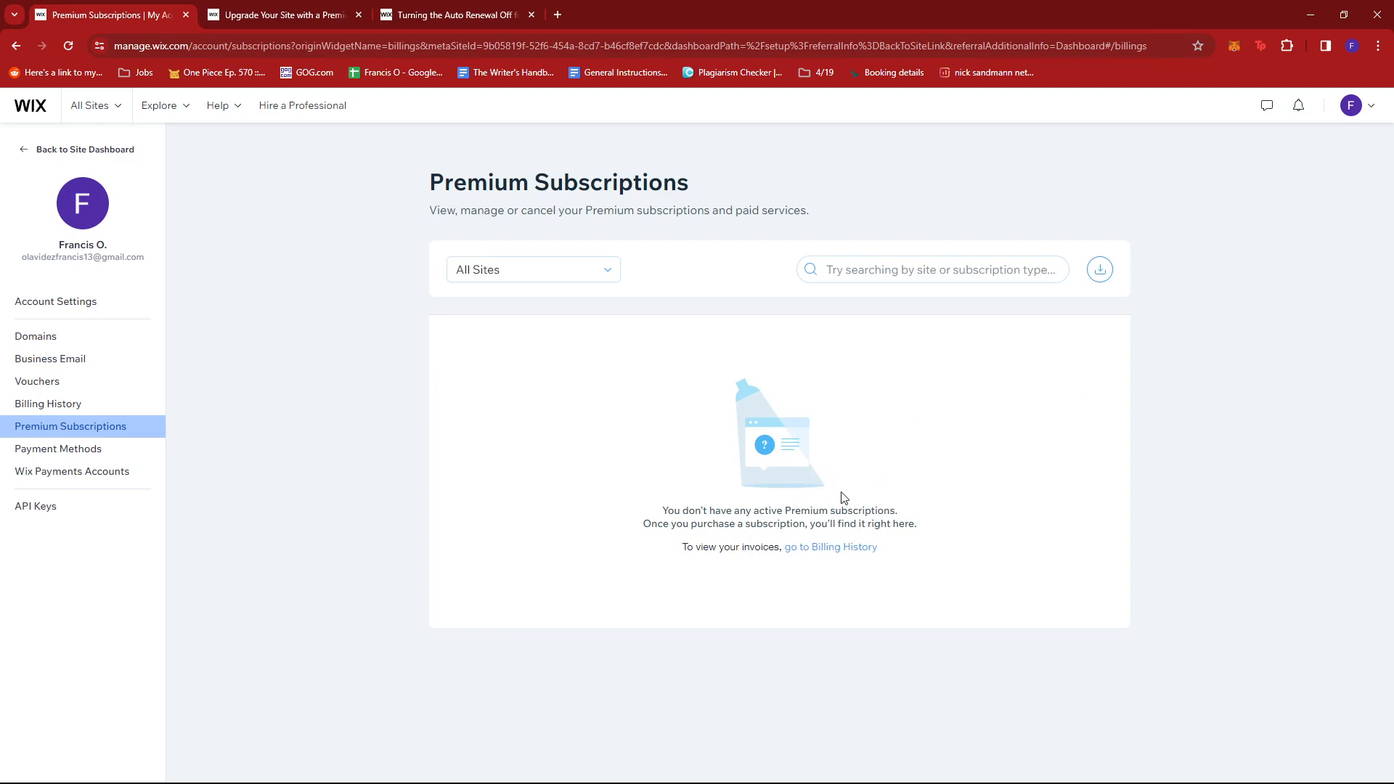
pyautogui.moveTo(887, 439)
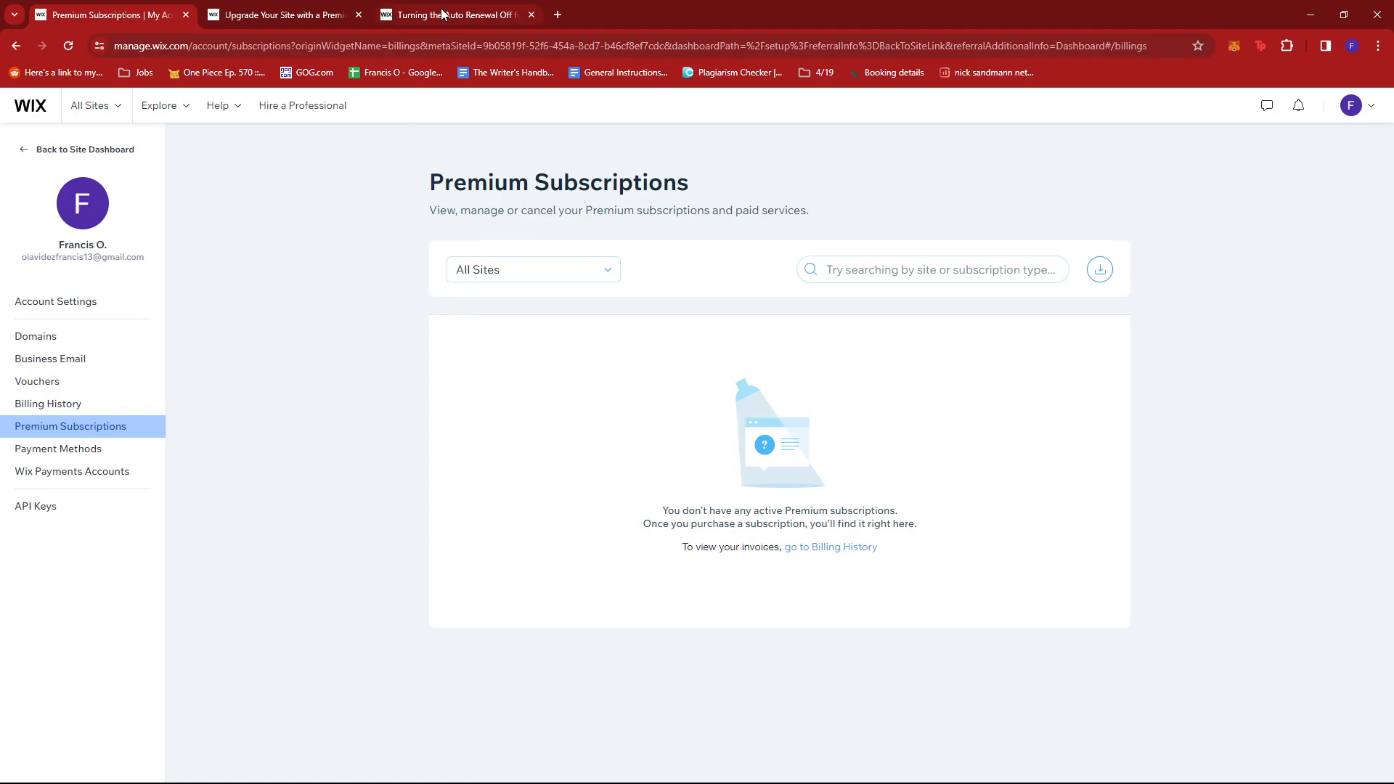
# Read through the auto-renewal cancellation steps for Premium Plan, Domain, Mailbox and Premium App
pyautogui.click(453, 14)
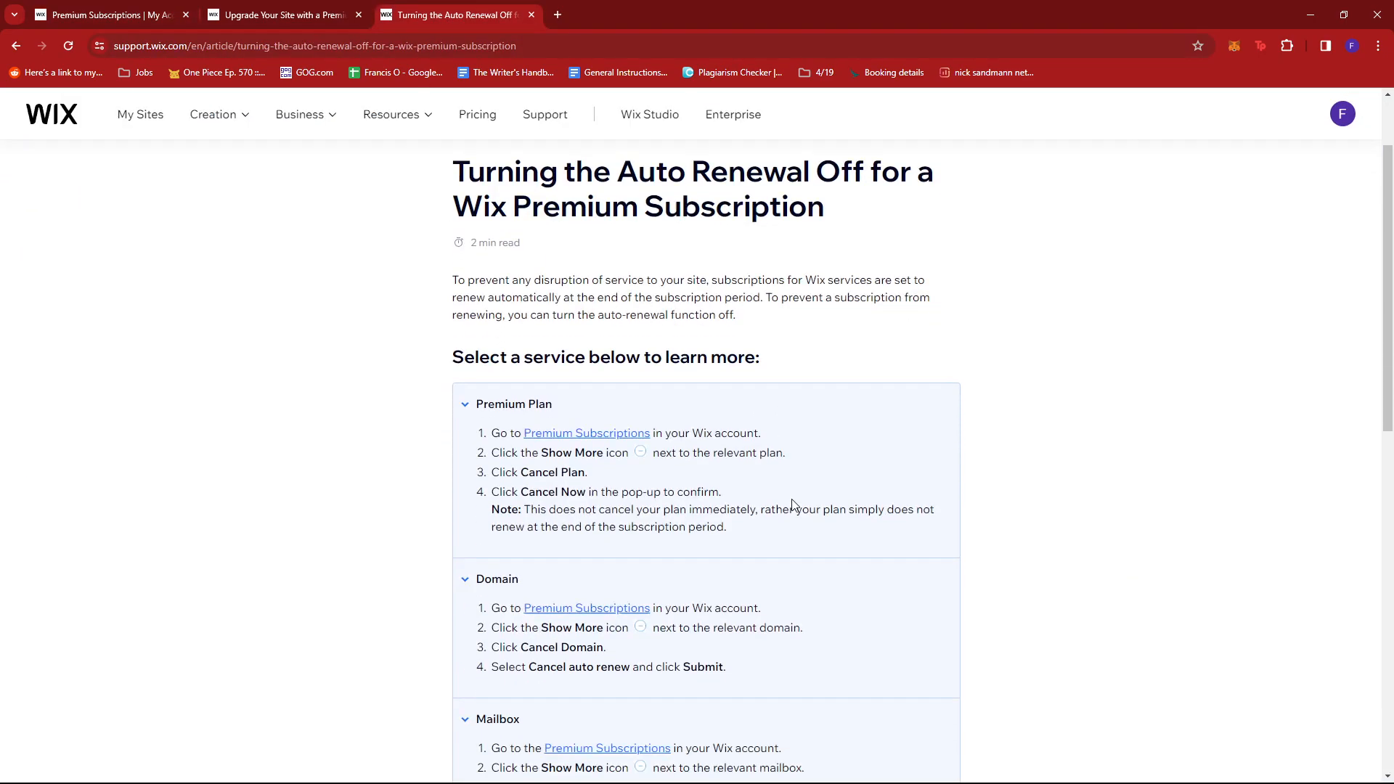
pyautogui.scroll(-3)
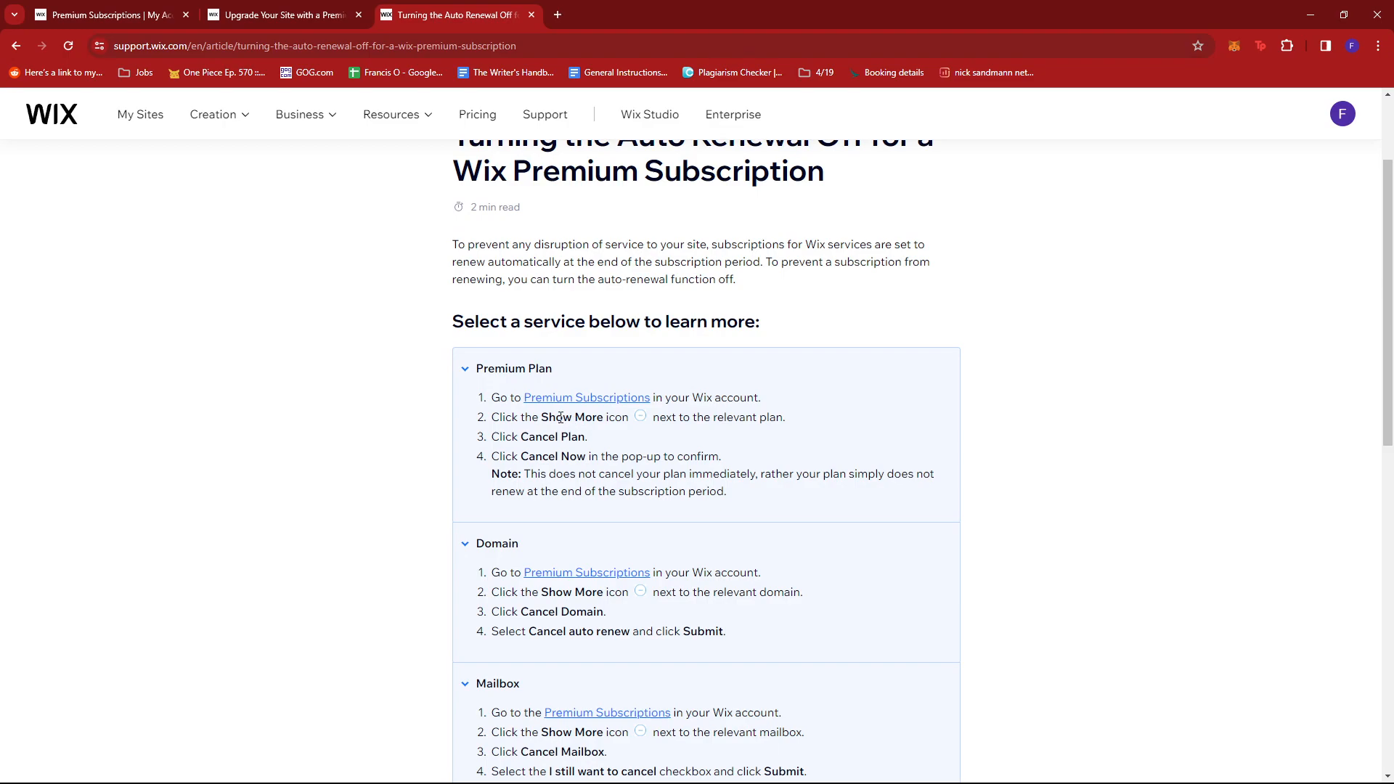
pyautogui.moveTo(644, 421)
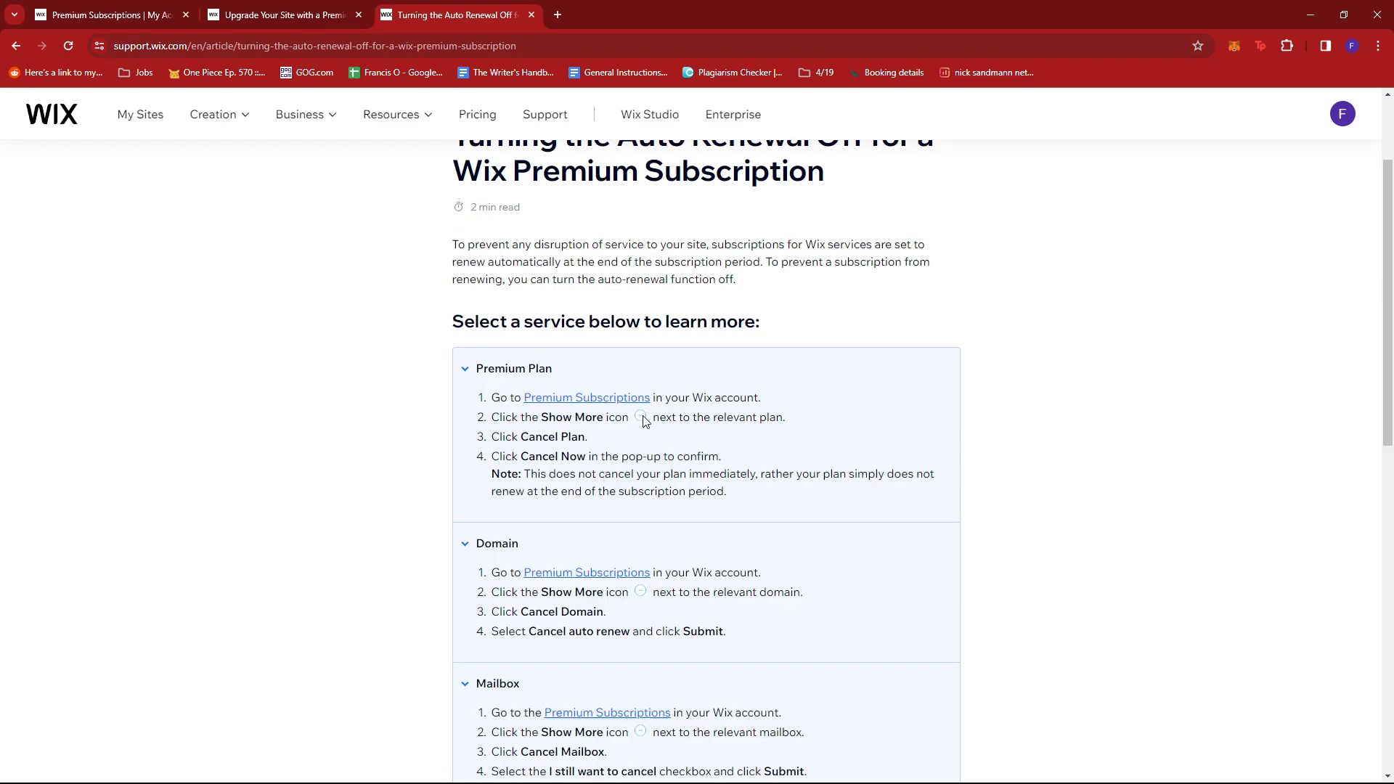
pyautogui.moveTo(910, 424)
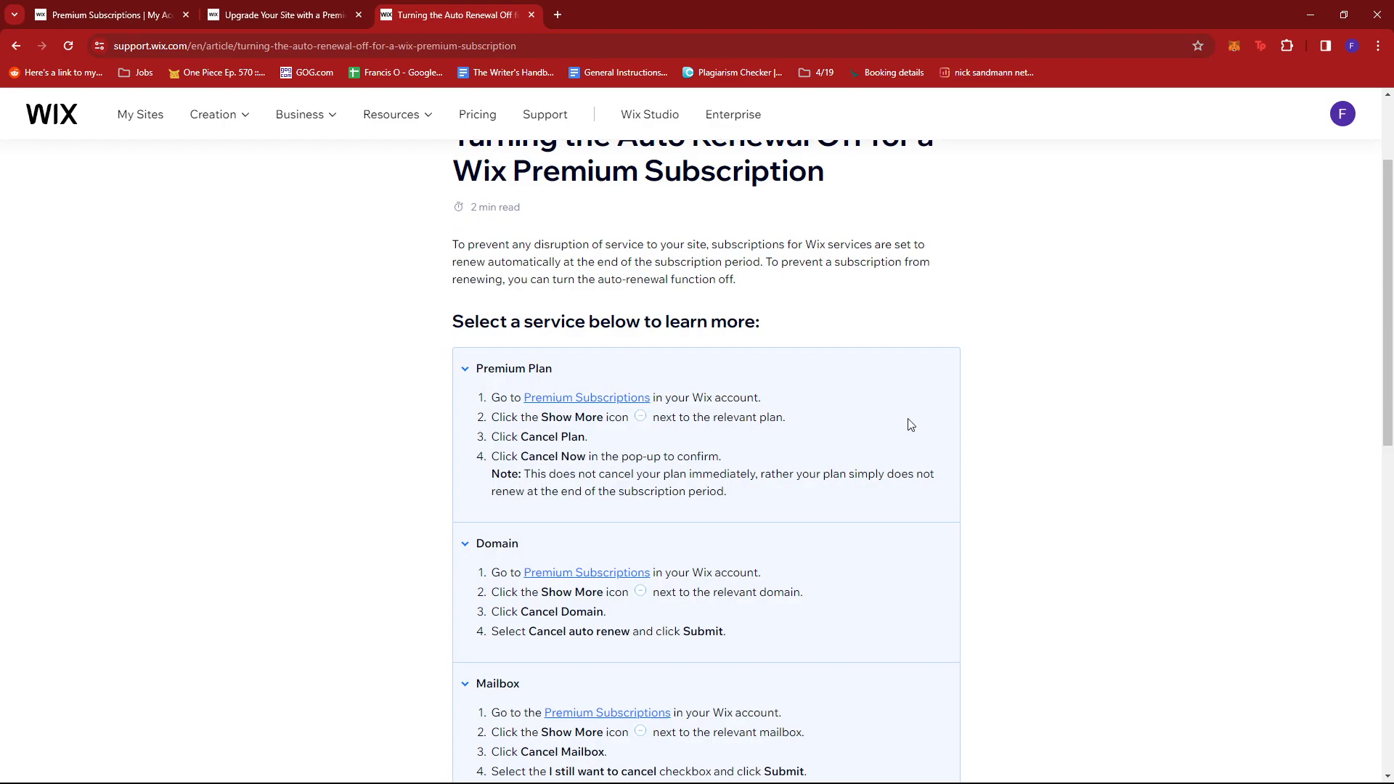
pyautogui.moveTo(568, 449)
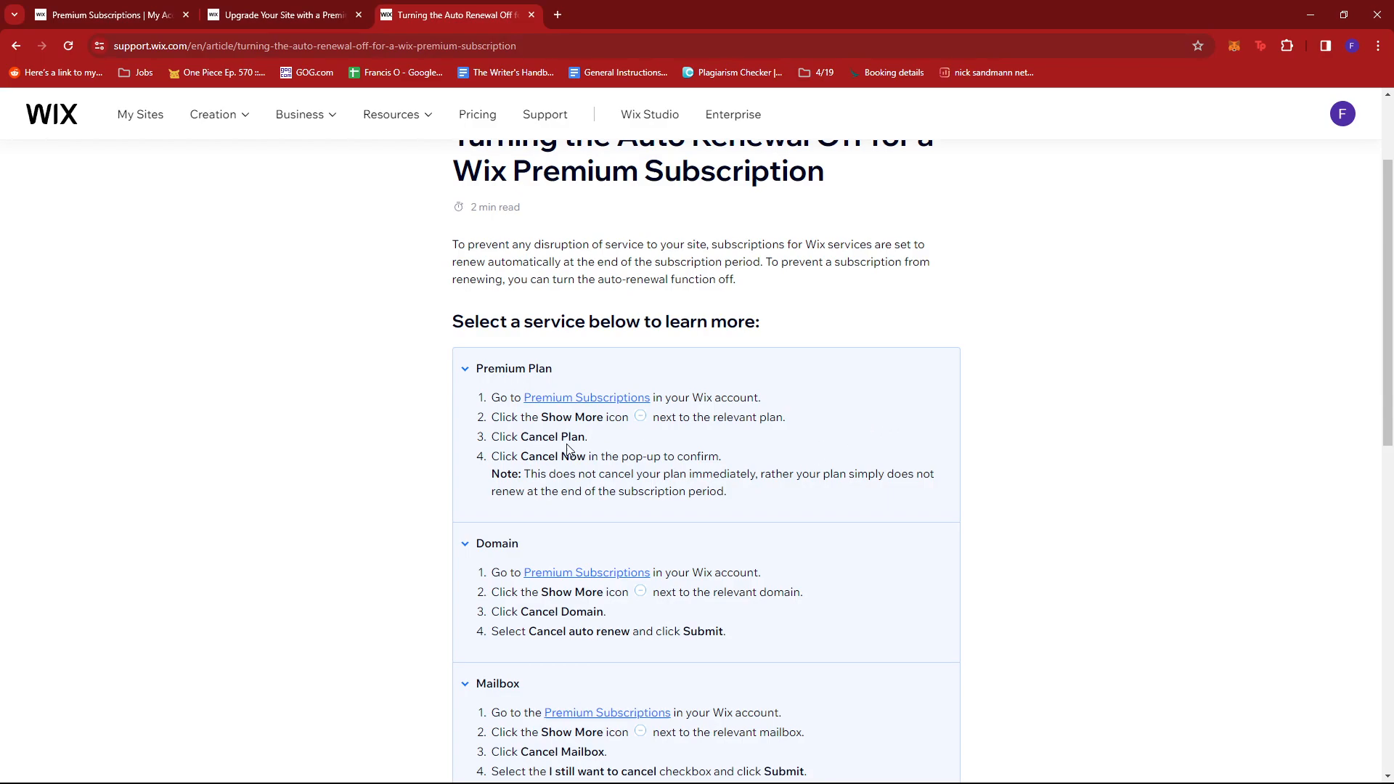
pyautogui.moveTo(806, 466)
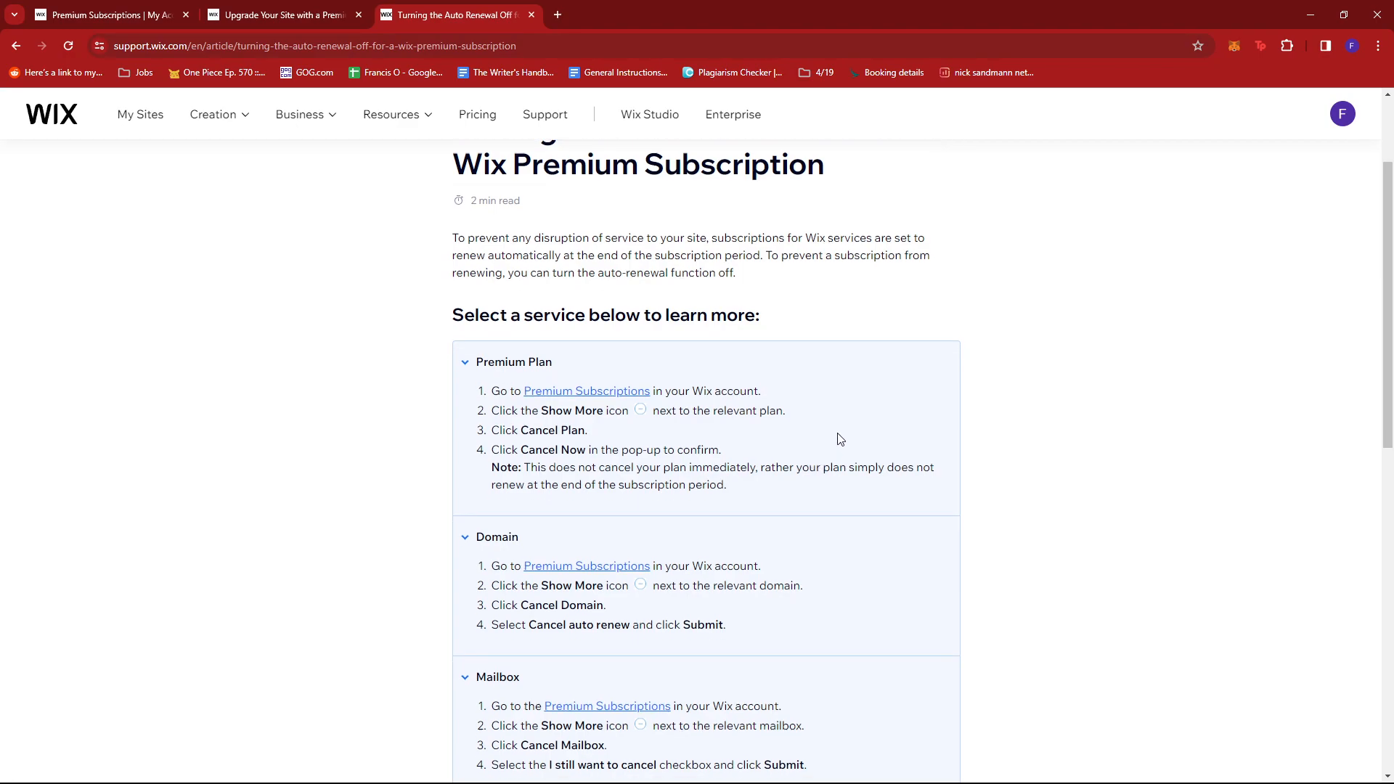
pyautogui.scroll(-3)
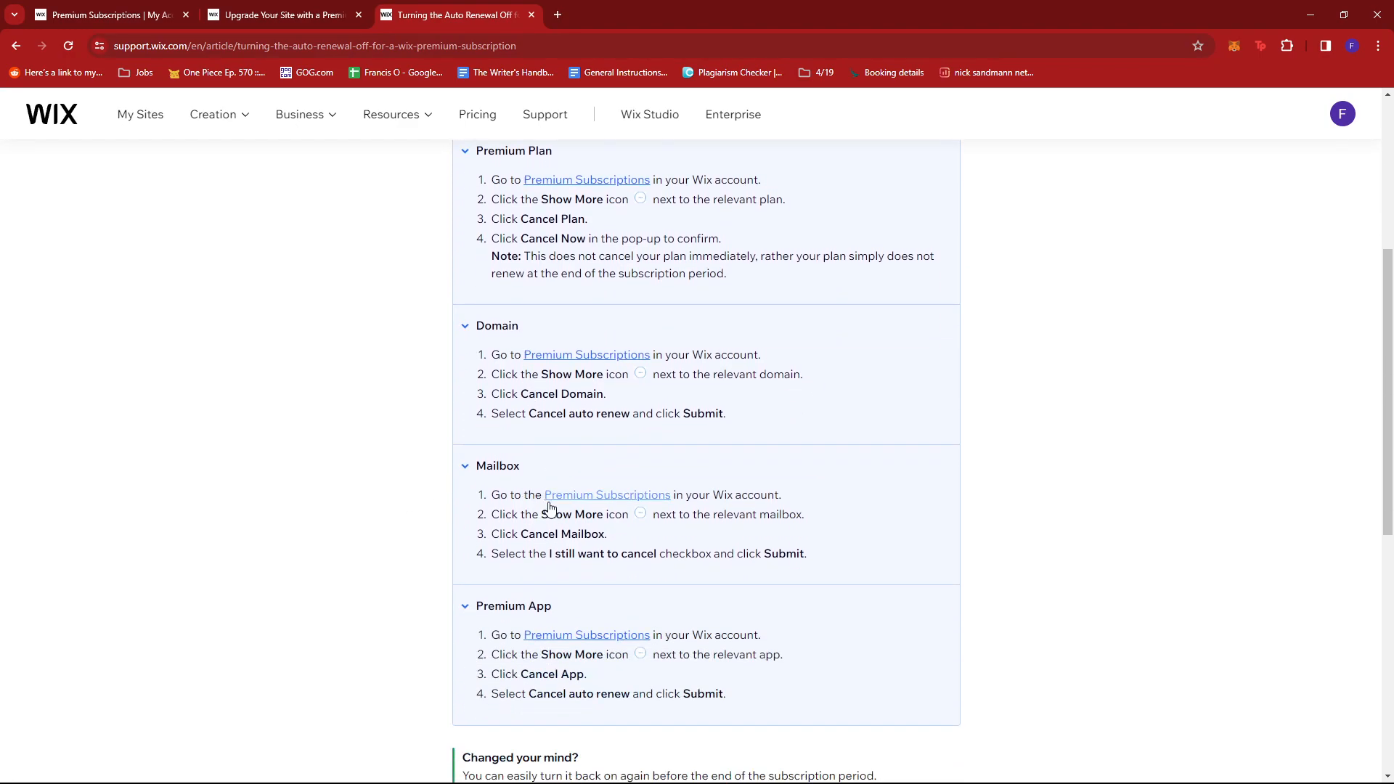
pyautogui.scroll(3)
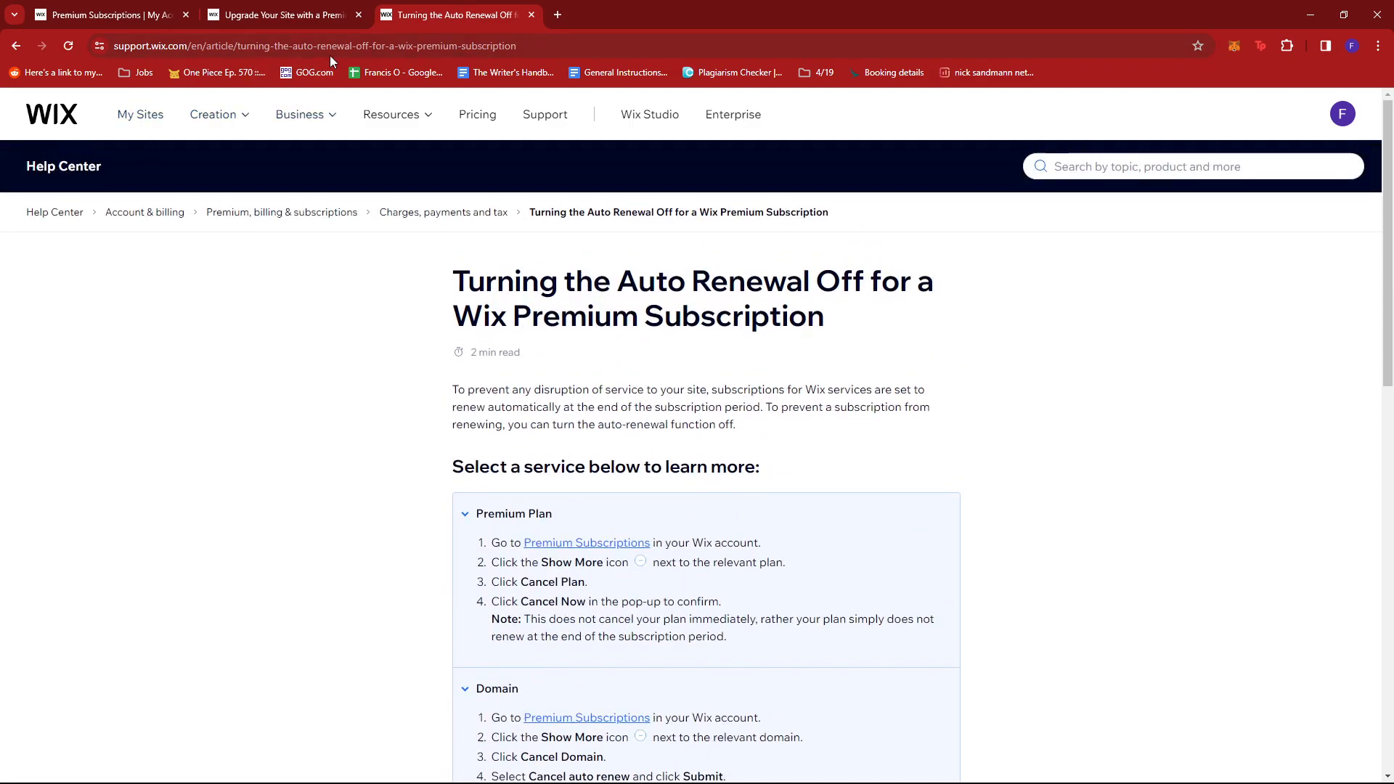
pyautogui.moveTo(742, 395)
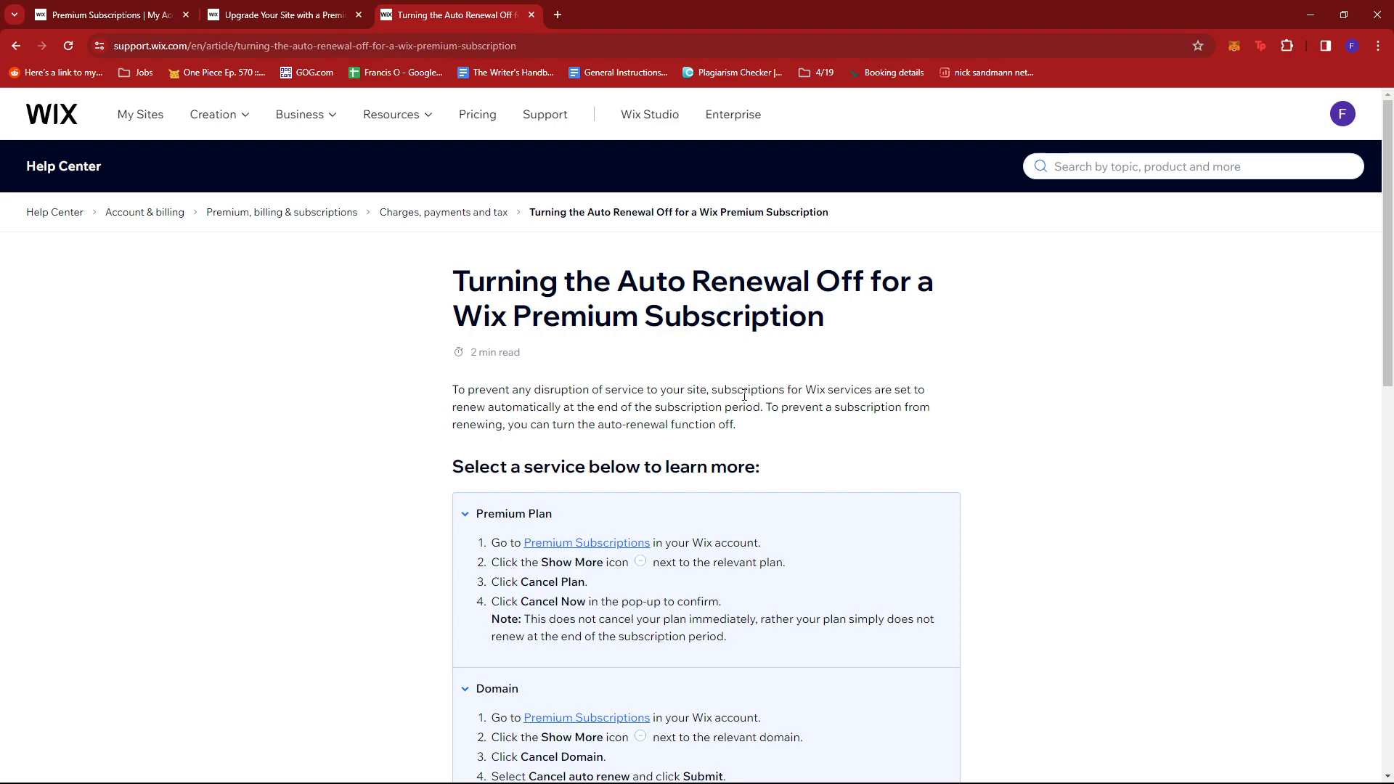
pyautogui.scroll(-3)
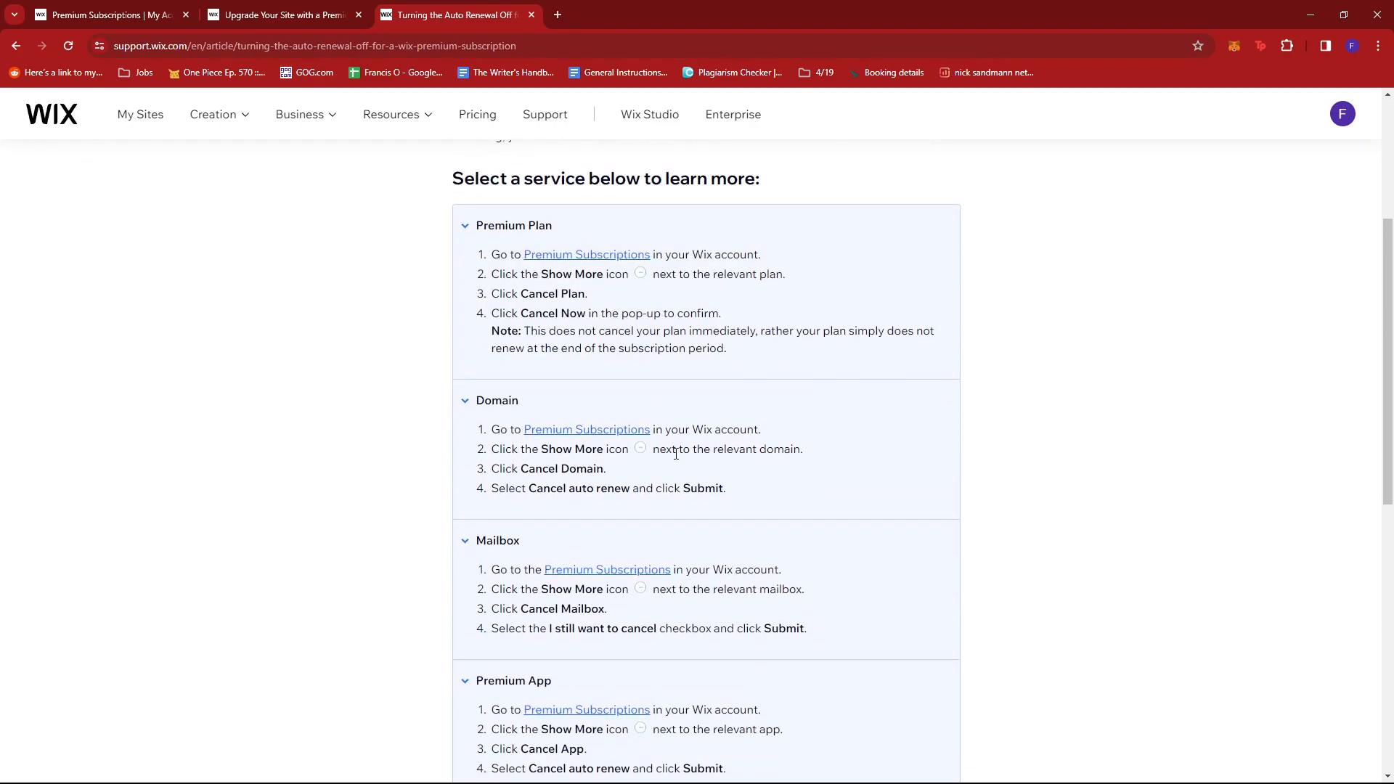
pyautogui.scroll(3)
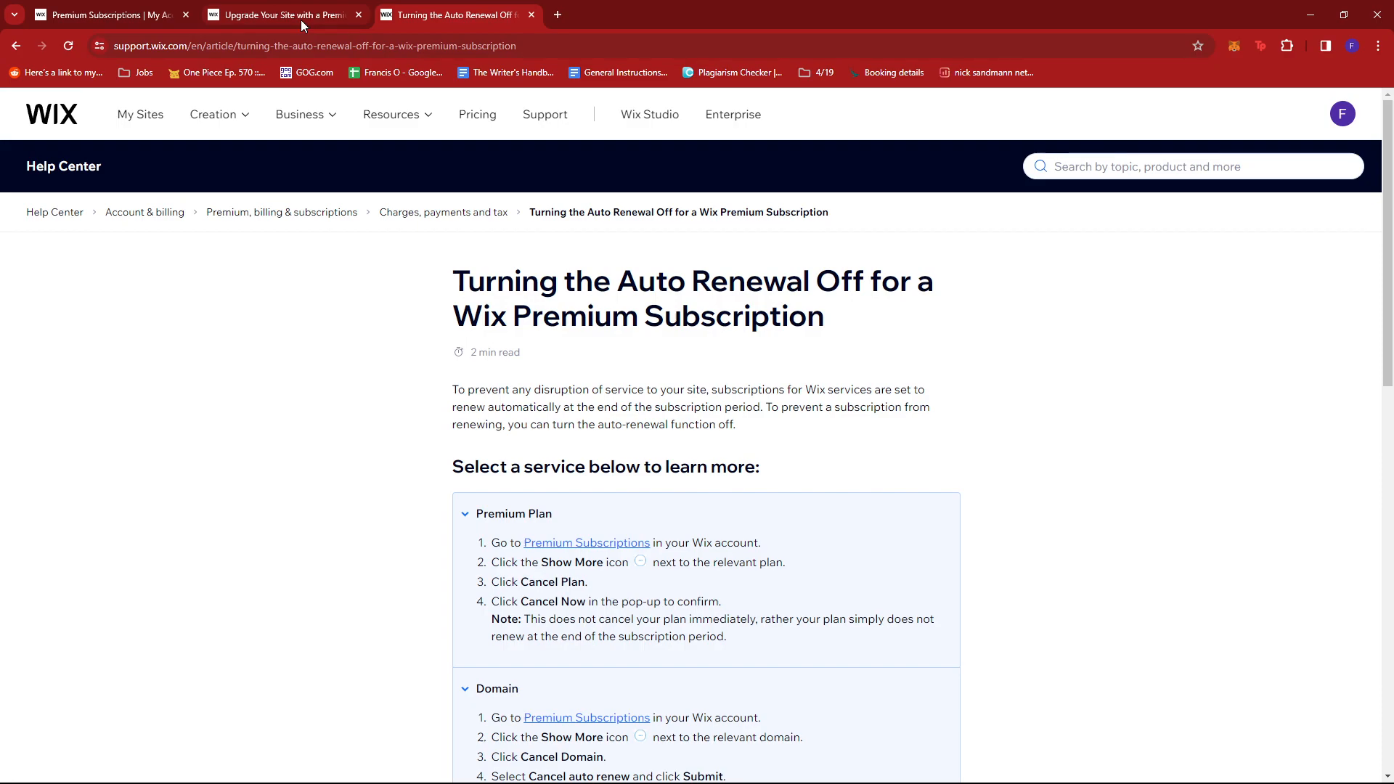
# Switch back to the Premium Subscriptions | My Account browser tab
pyautogui.click(283, 14)
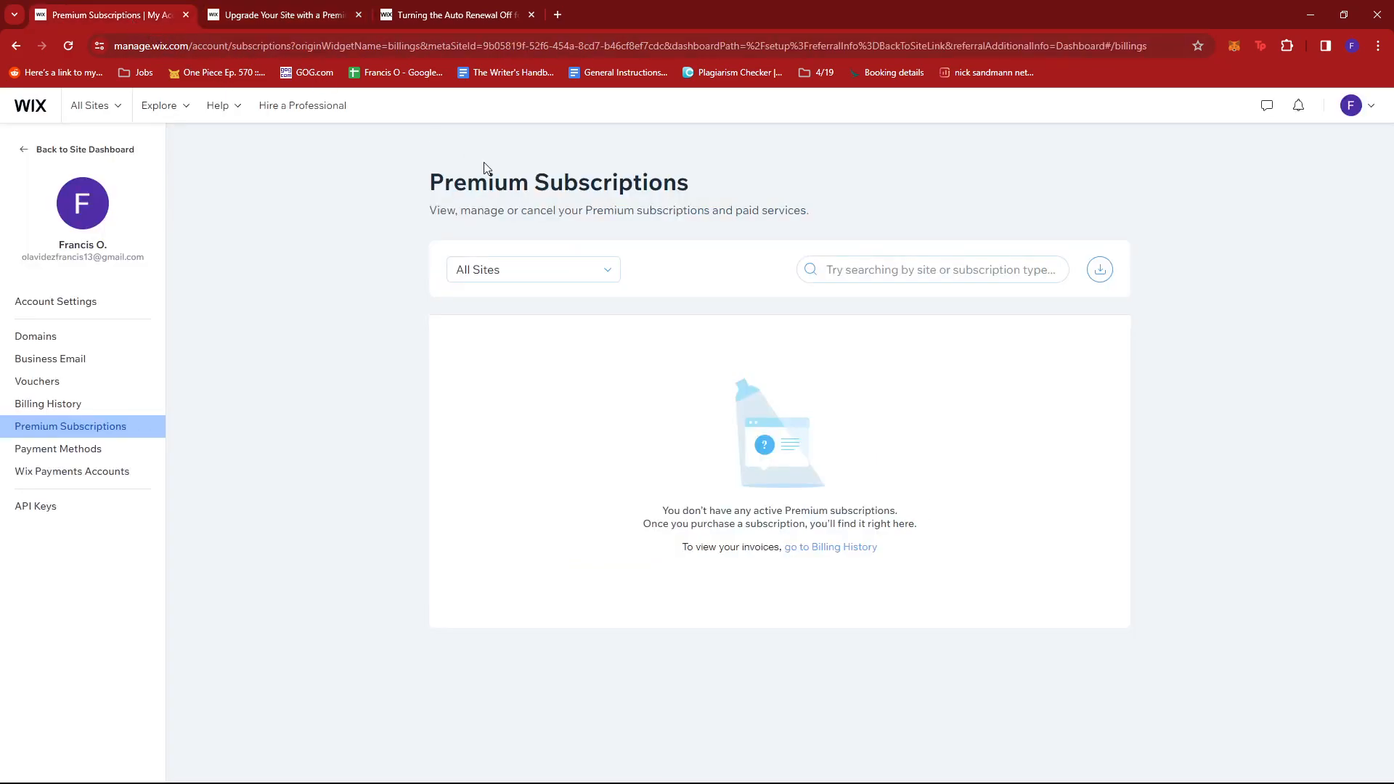
pyautogui.moveTo(599, 329)
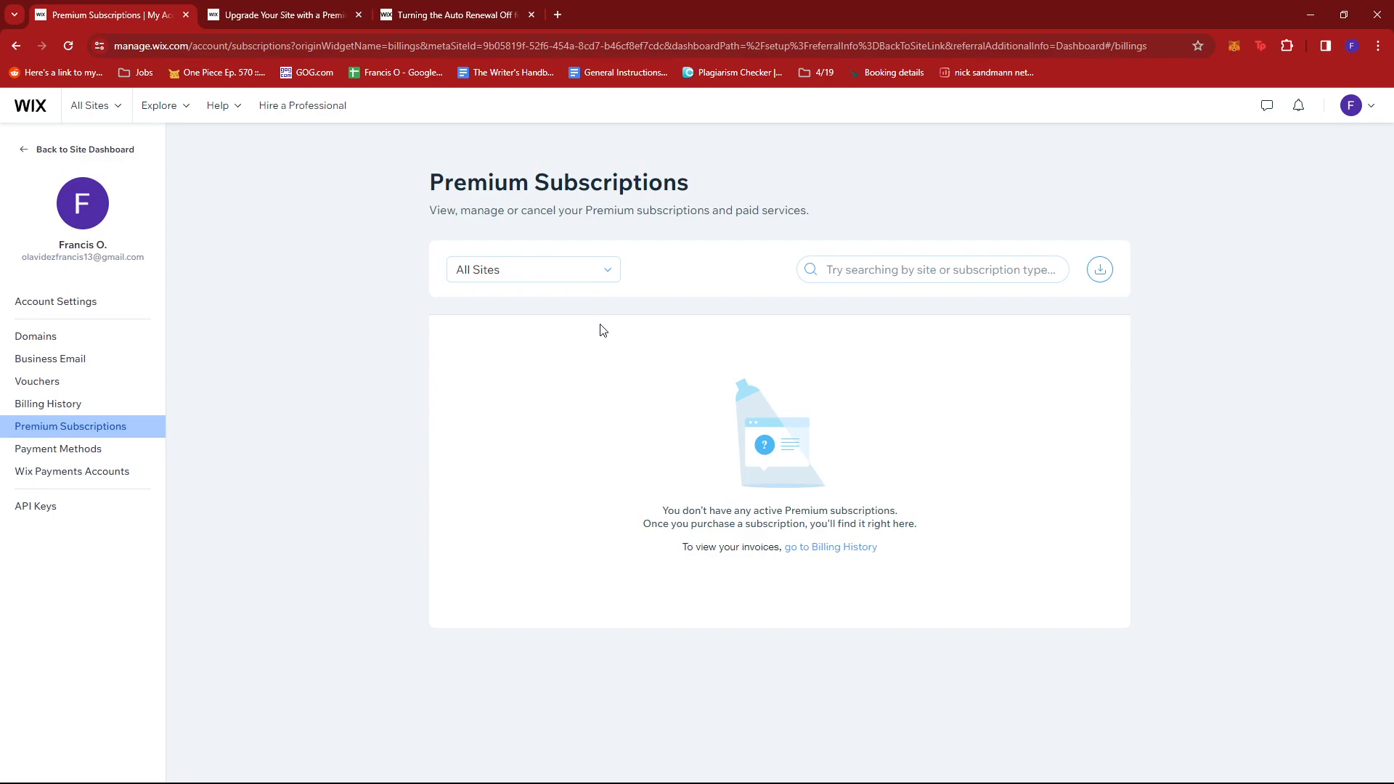
pyautogui.moveTo(1083, 424)
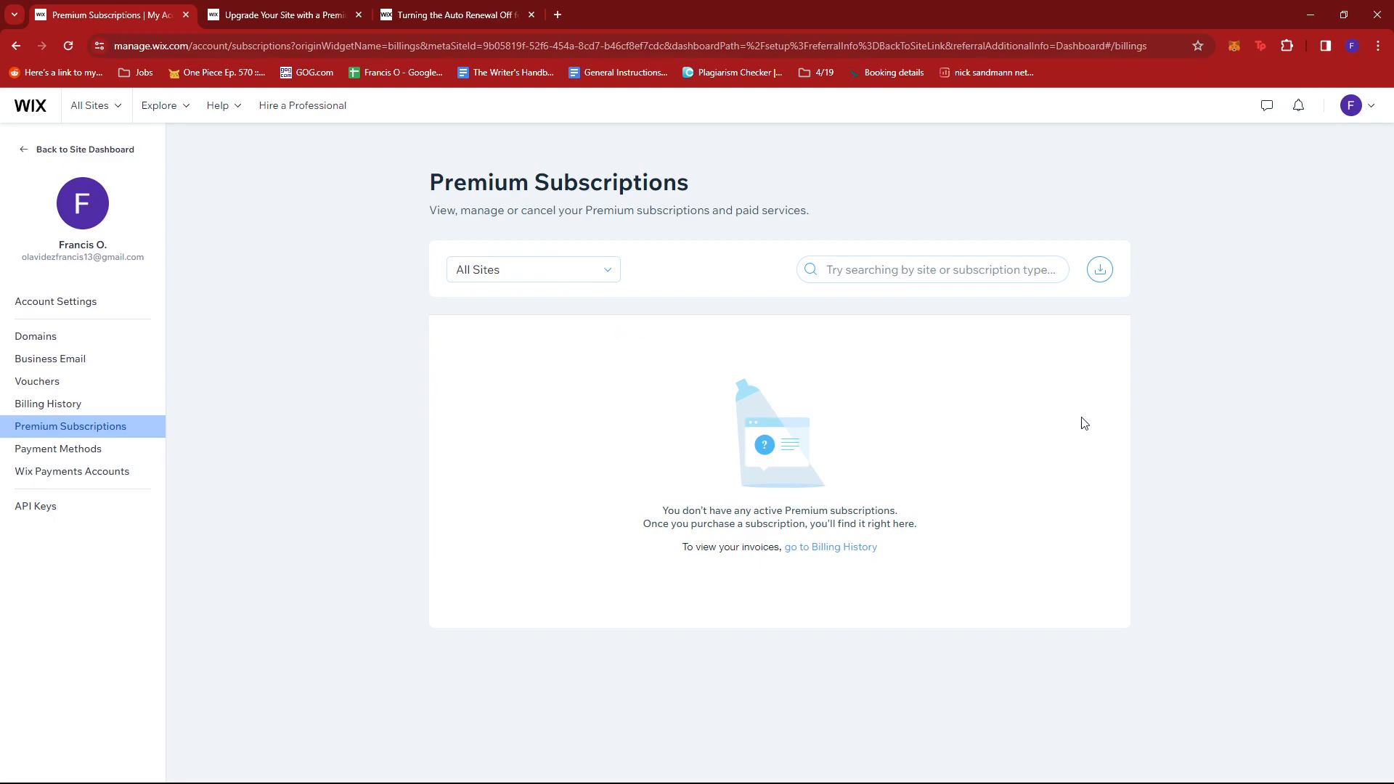